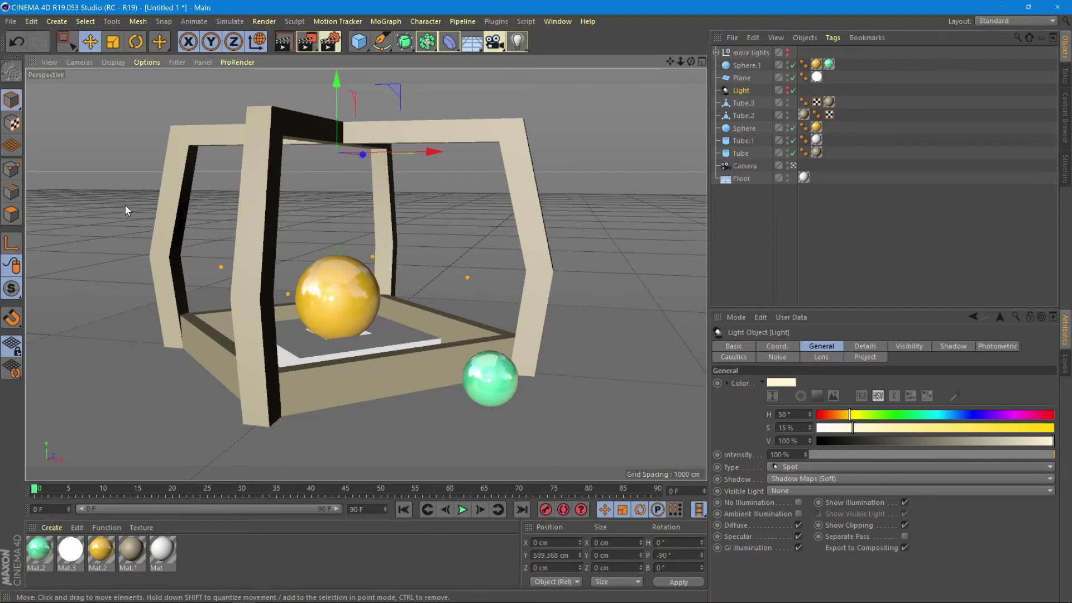
{"action": "mouse_move", "coordinate": [141, 192]}
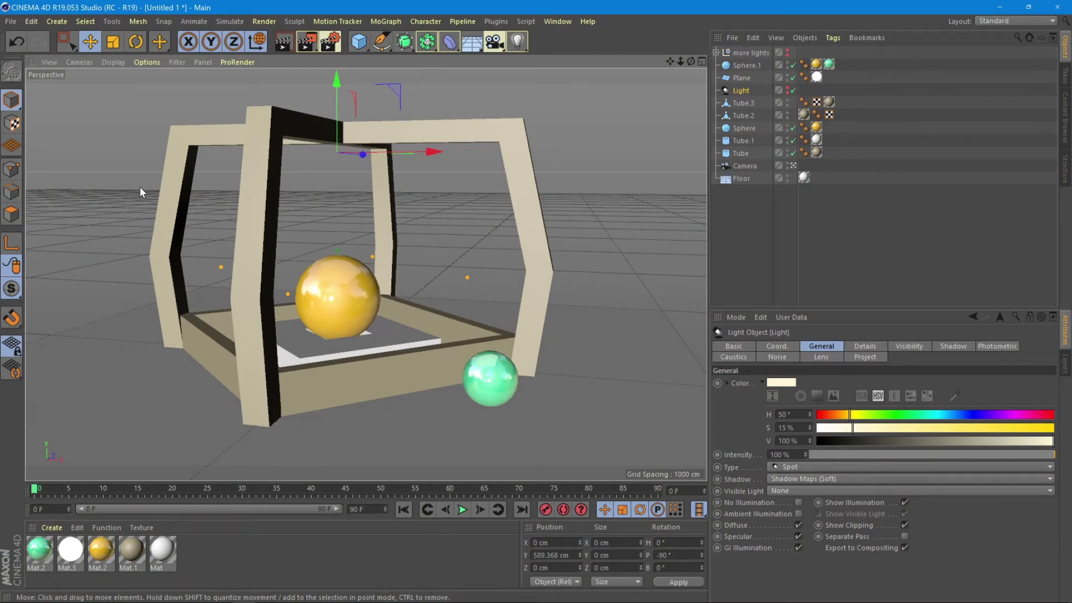
Step: Switch the viewport to Gouraud Shading (Lines) so wire lines overlay the shading
{"action": "left_click", "coordinate": [113, 63]}
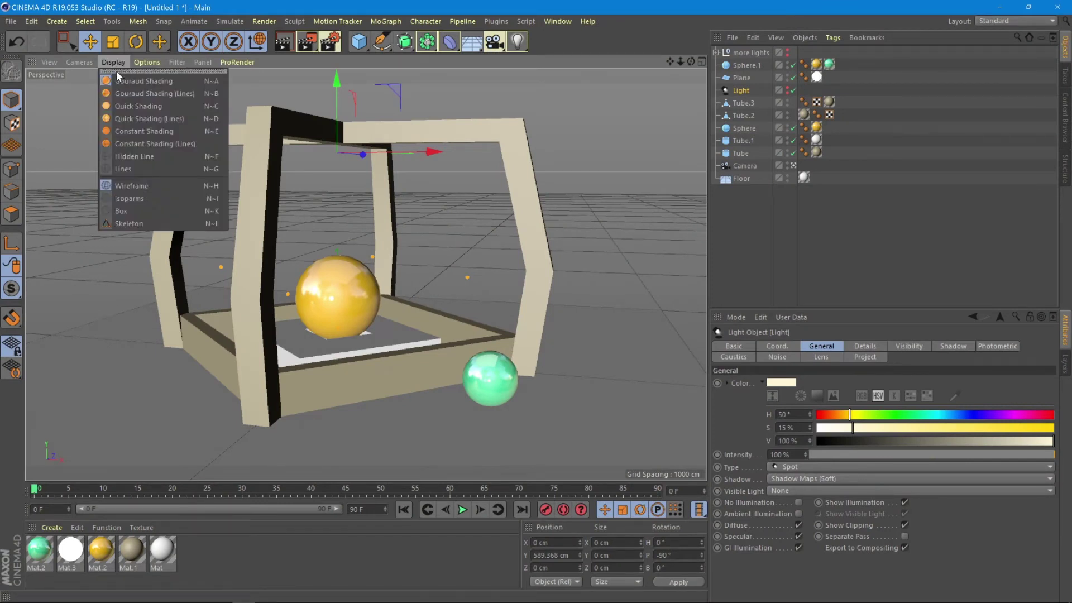
{"action": "mouse_move", "coordinate": [131, 185]}
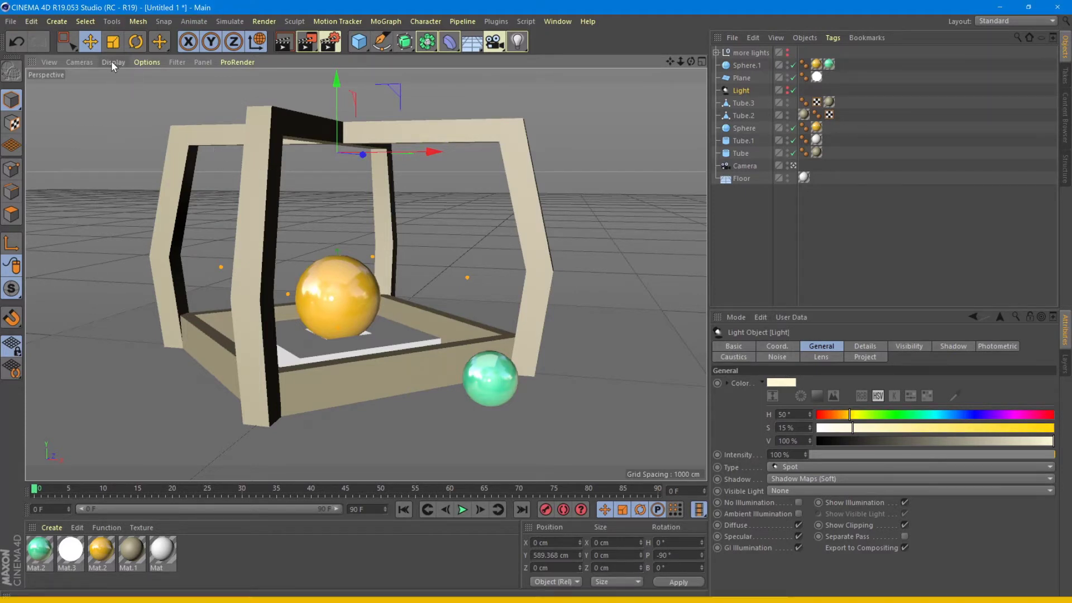
{"action": "left_click", "coordinate": [112, 62]}
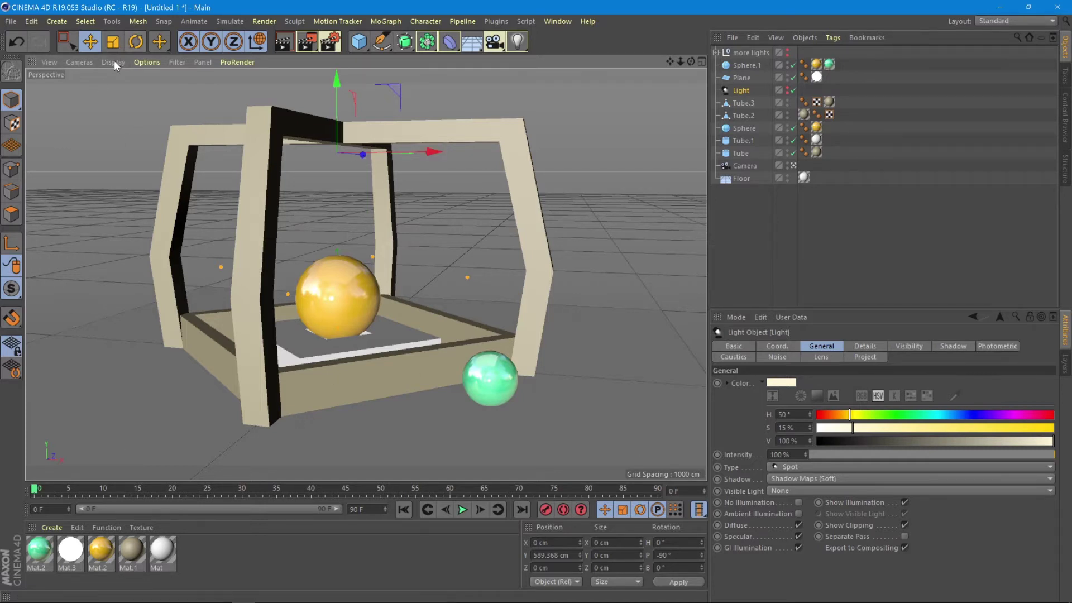
{"action": "left_click", "coordinate": [112, 63]}
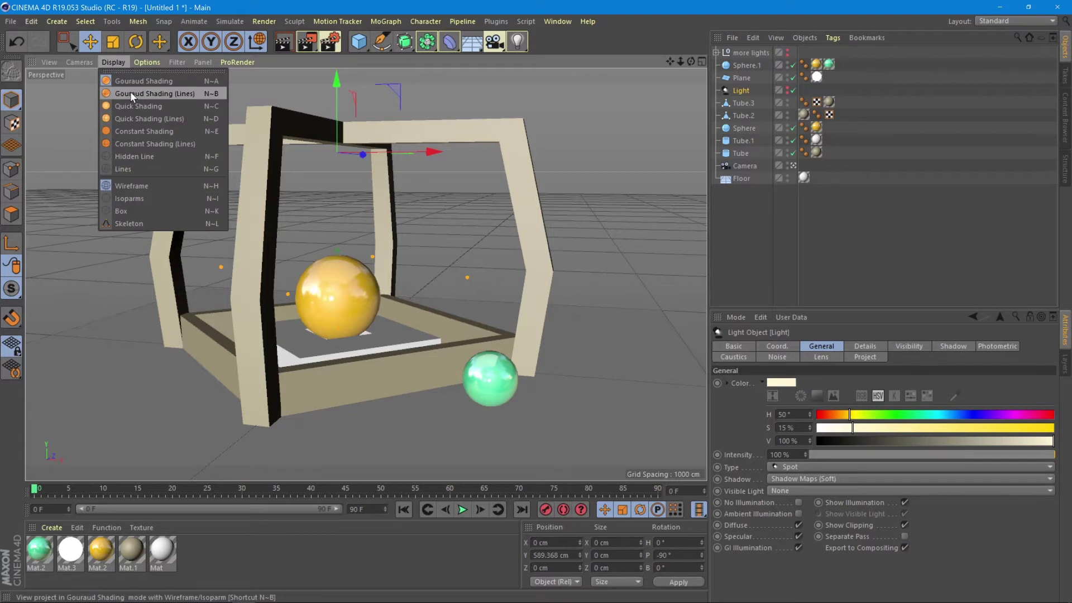
{"action": "left_click", "coordinate": [154, 93]}
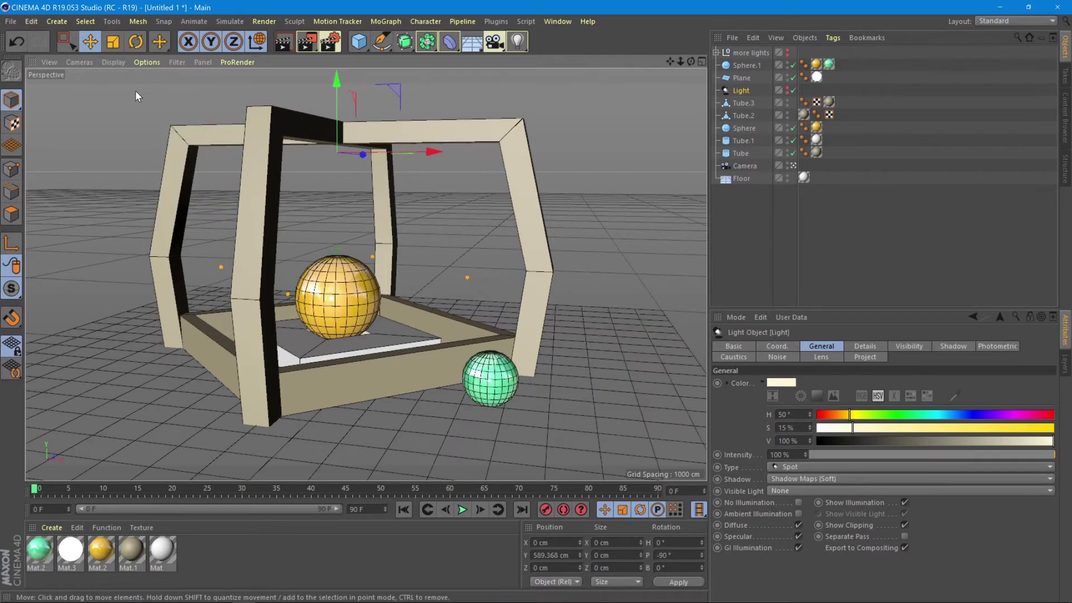
{"action": "mouse_move", "coordinate": [348, 301]}
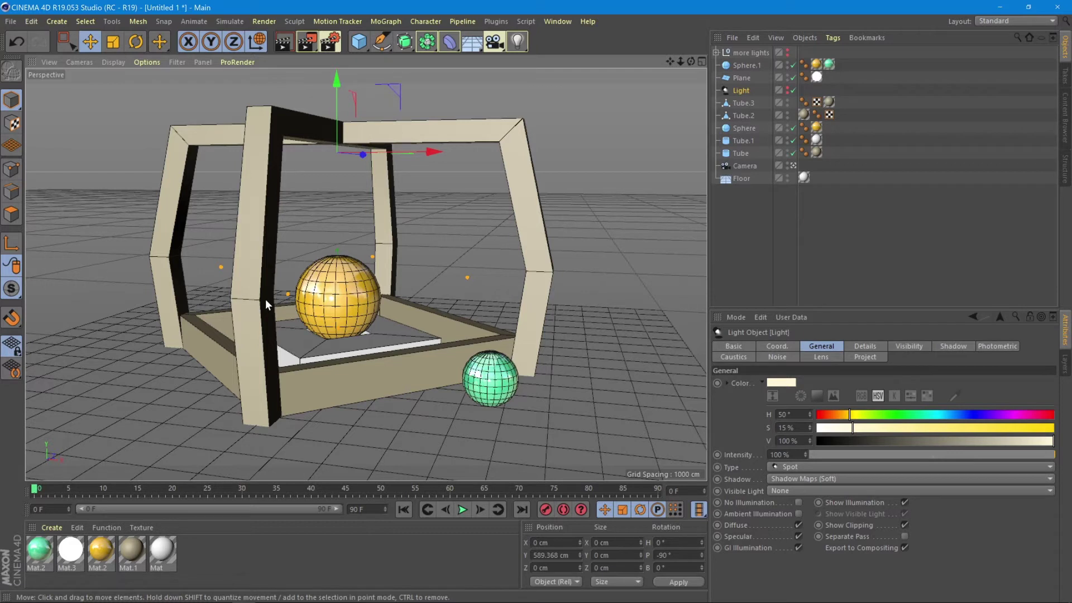
{"action": "mouse_move", "coordinate": [500, 408]}
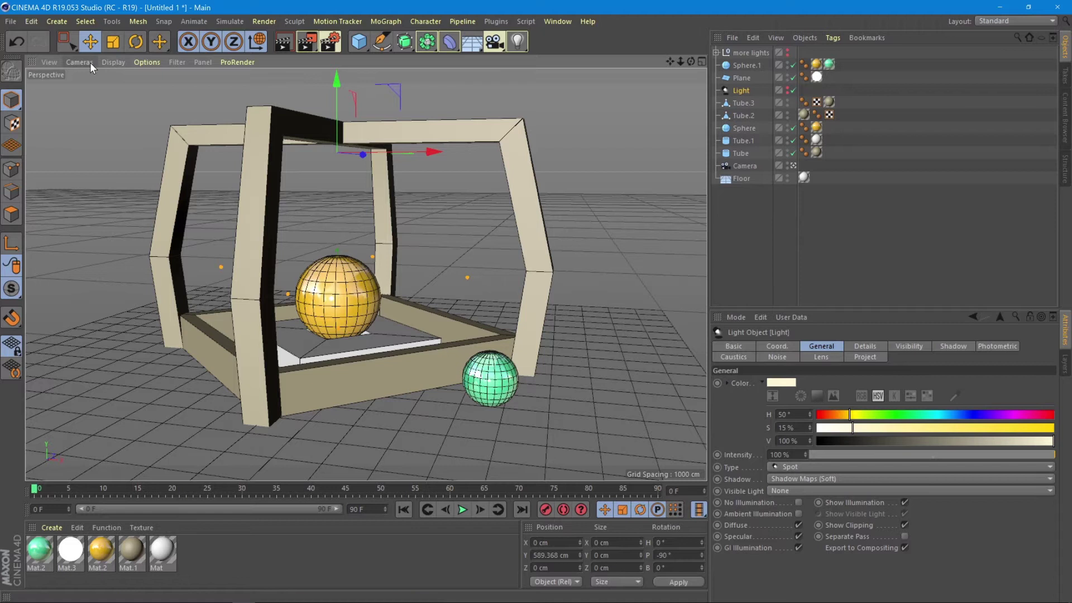
Step: Return the viewport to plain Quick Shading without lines
{"action": "left_click", "coordinate": [111, 62]}
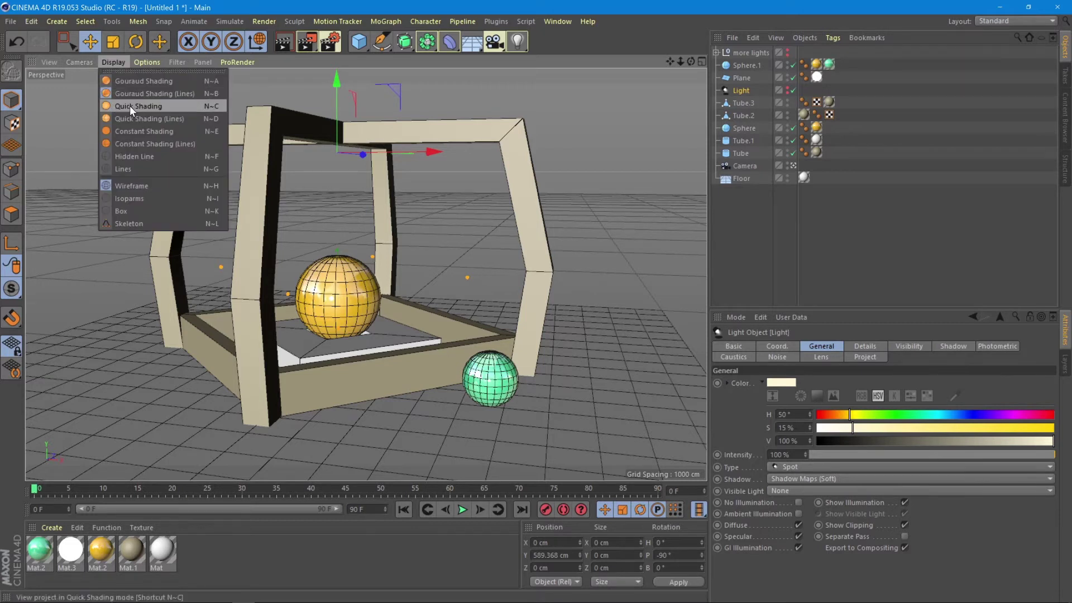
{"action": "left_click", "coordinate": [138, 106]}
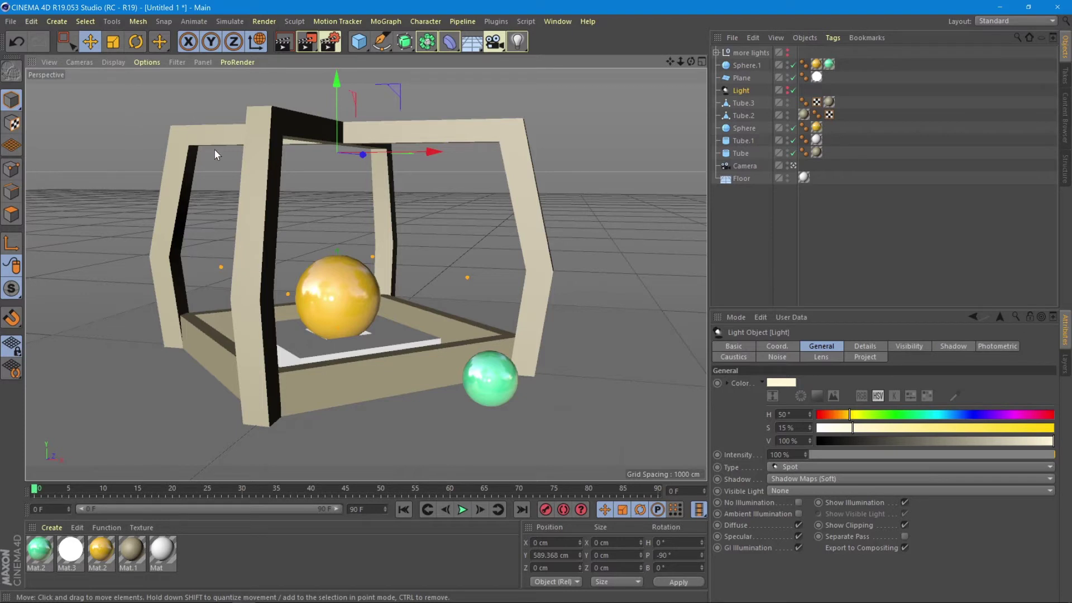
{"action": "mouse_move", "coordinate": [113, 66]}
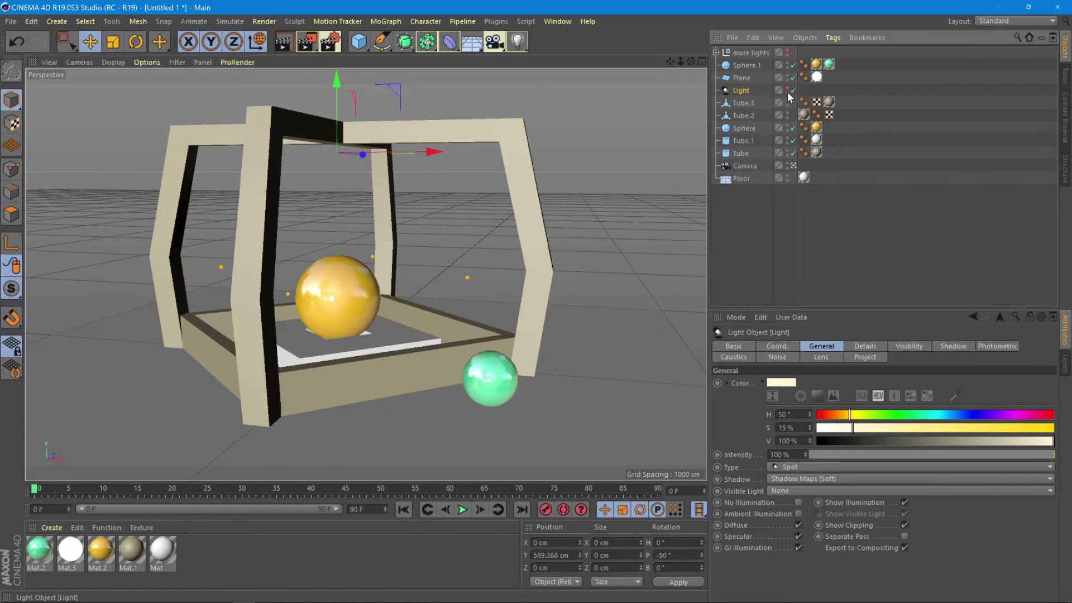
Step: Show the spotlight cones, light the viewport with them, and tilt one spotlight to about -84.6° pitch
{"action": "left_click", "coordinate": [750, 53]}
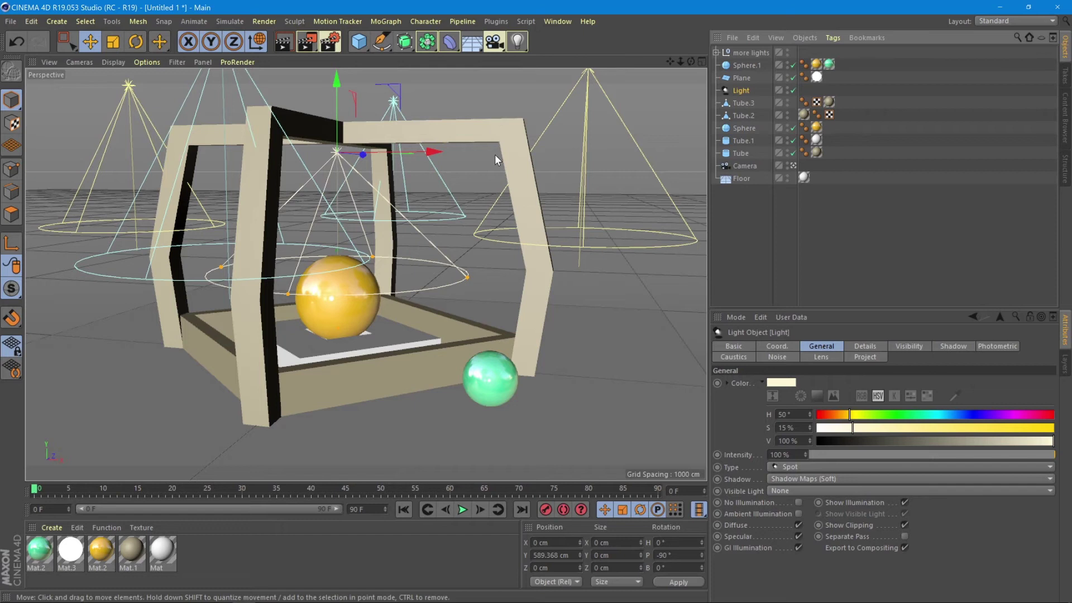
{"action": "mouse_move", "coordinate": [80, 230]}
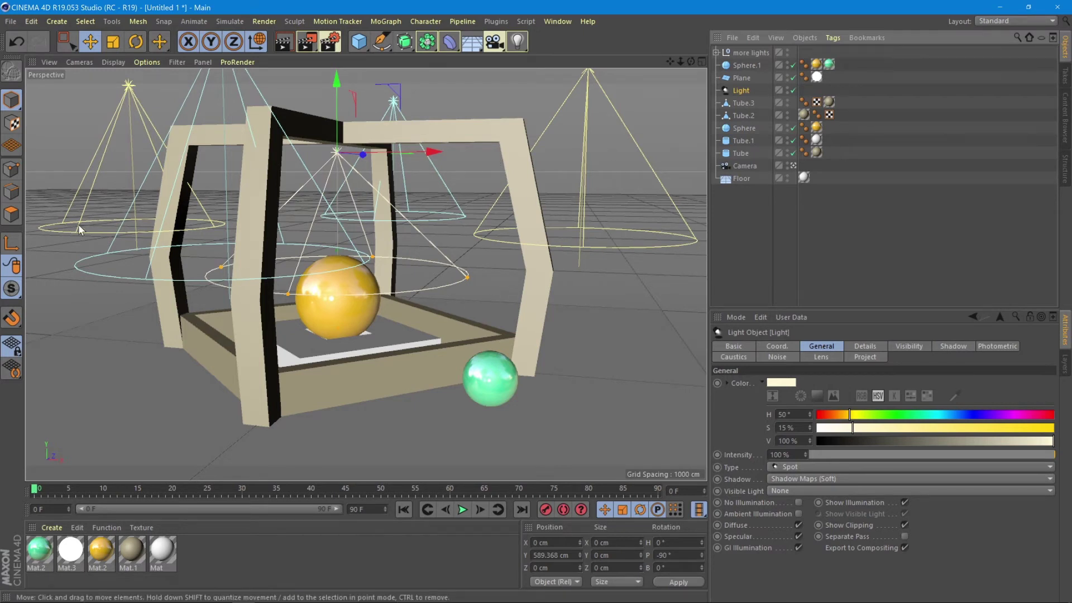
{"action": "mouse_move", "coordinate": [522, 379]}
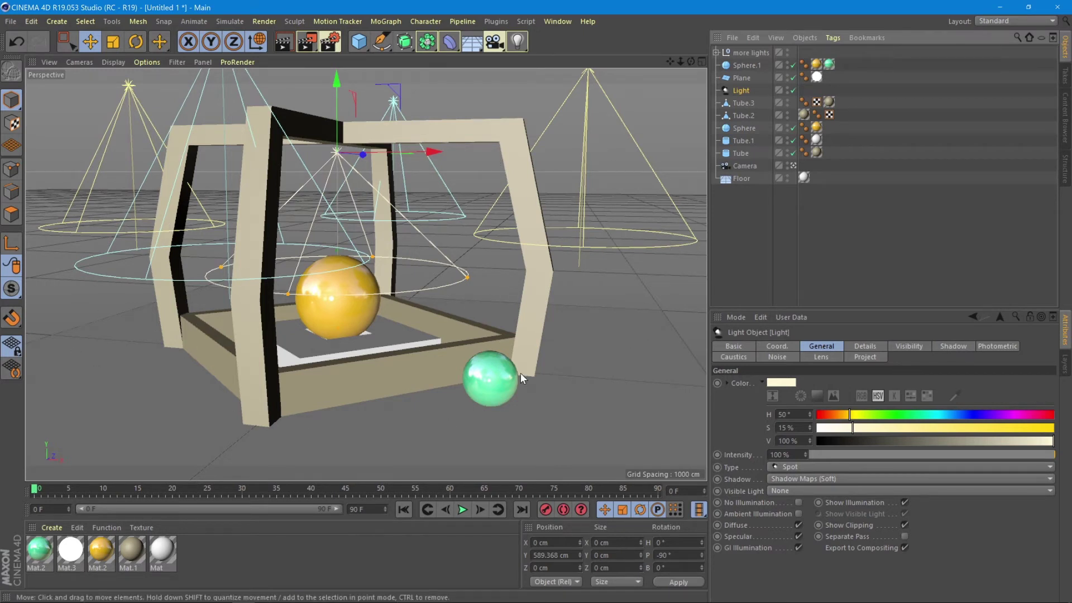
{"action": "left_click", "coordinate": [113, 63]}
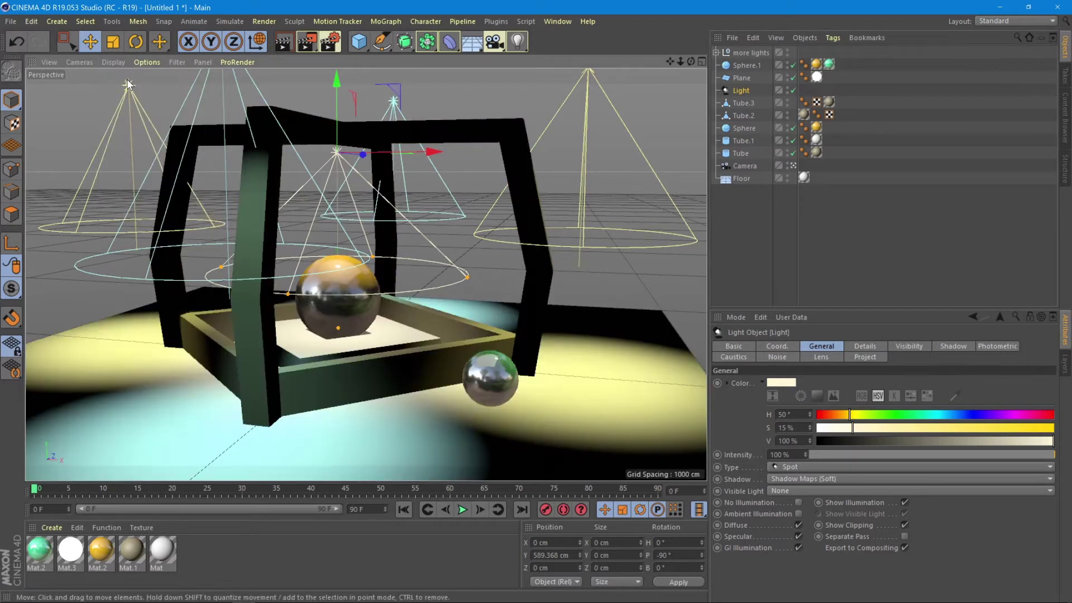
{"action": "mouse_move", "coordinate": [378, 464]}
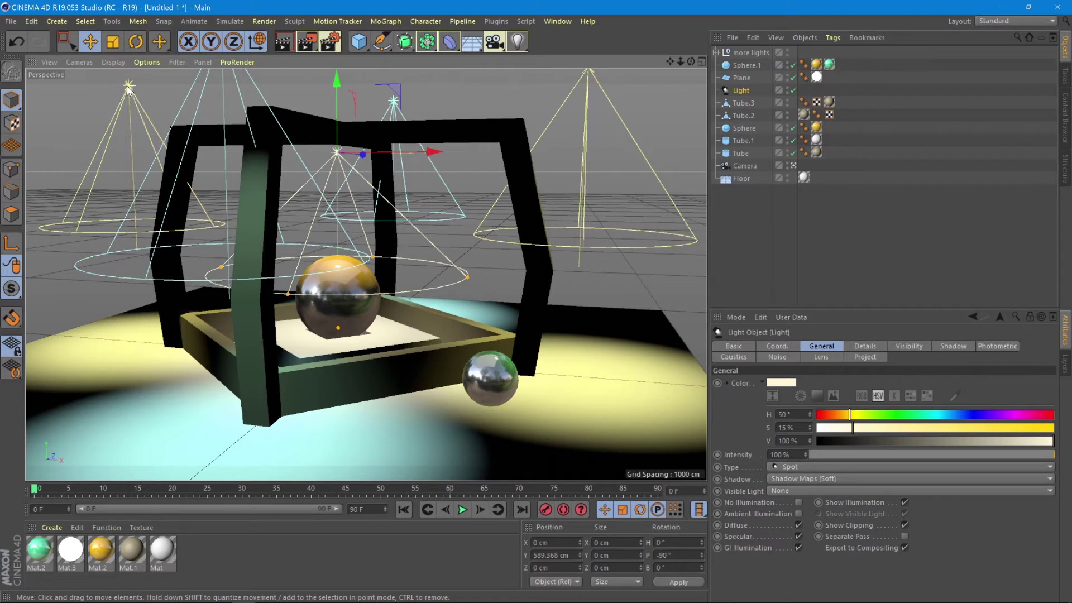
{"action": "left_click_drag", "start_coordinate": [141, 89], "coordinate": [130, 86]}
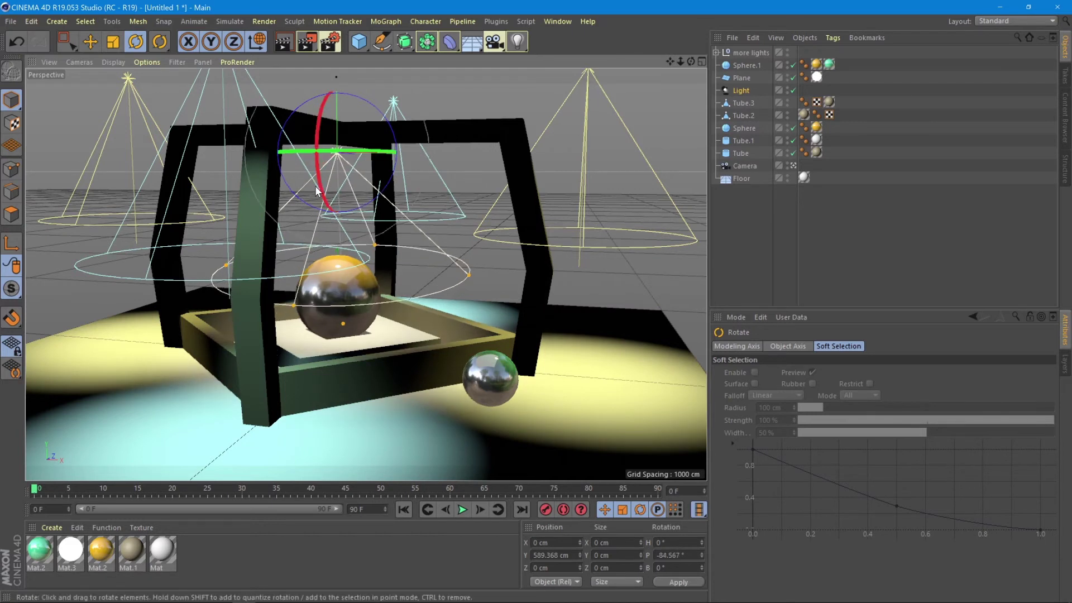
{"action": "mouse_move", "coordinate": [498, 294]}
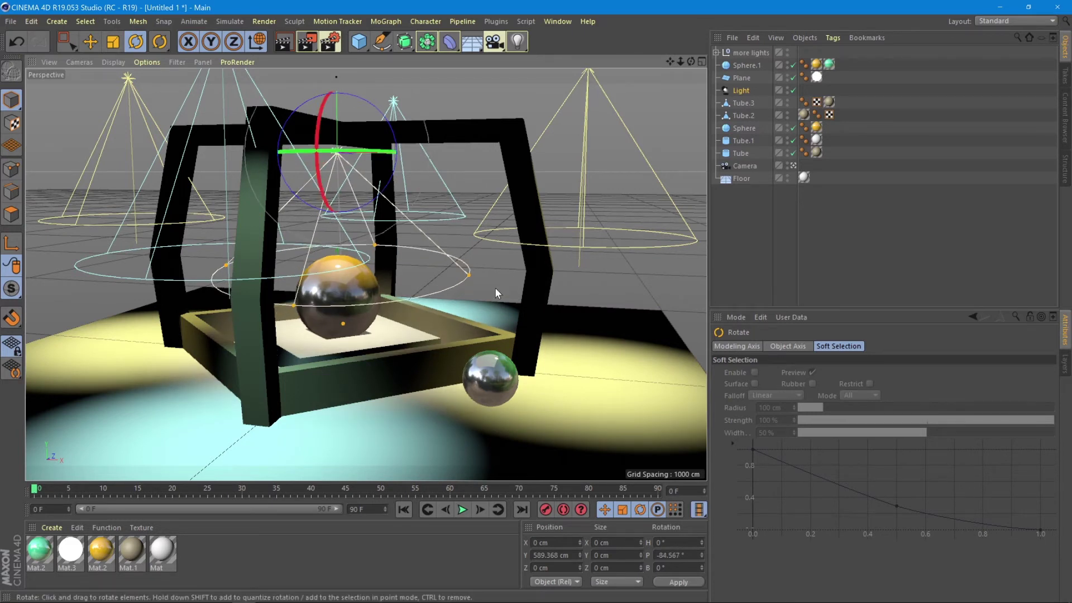
Step: Select the frame's base tube and show the scene shaded with lines
{"action": "left_click", "coordinate": [741, 153]}
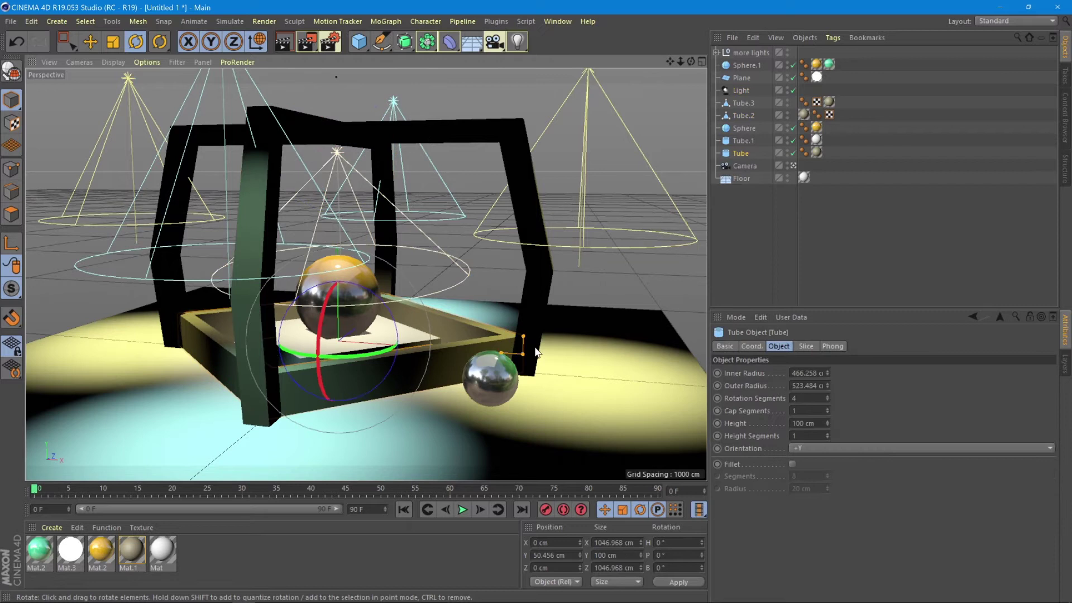
{"action": "mouse_move", "coordinate": [406, 258]}
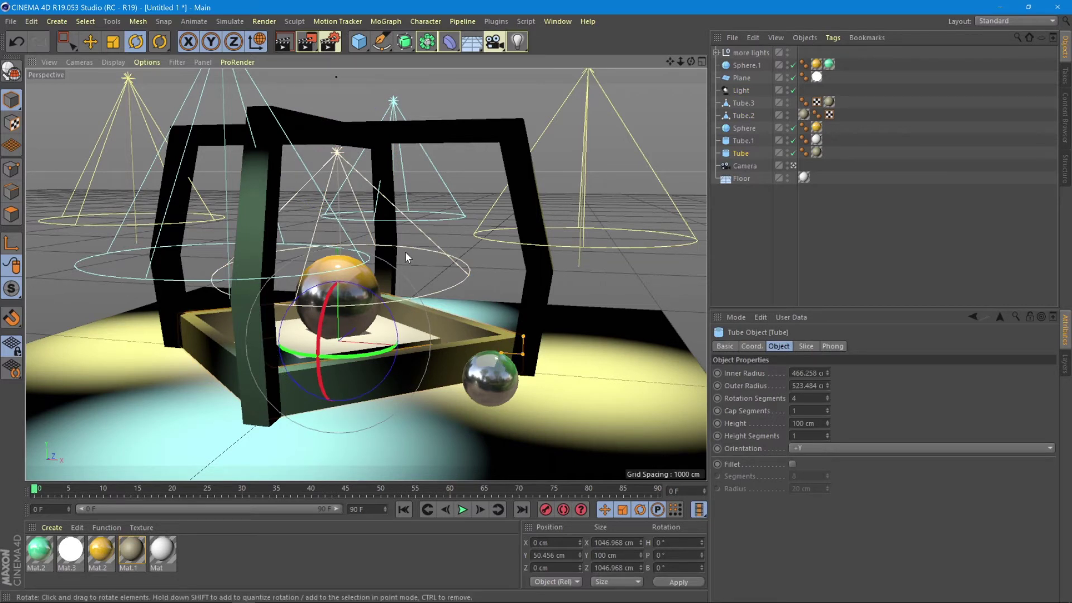
{"action": "left_click", "coordinate": [113, 63]}
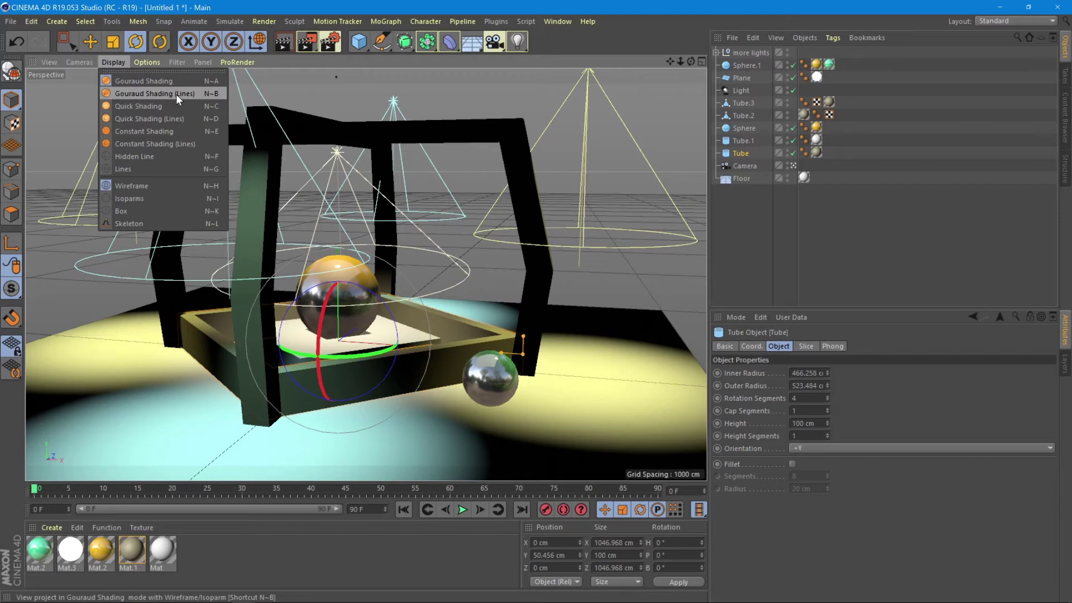
{"action": "left_click", "coordinate": [154, 94]}
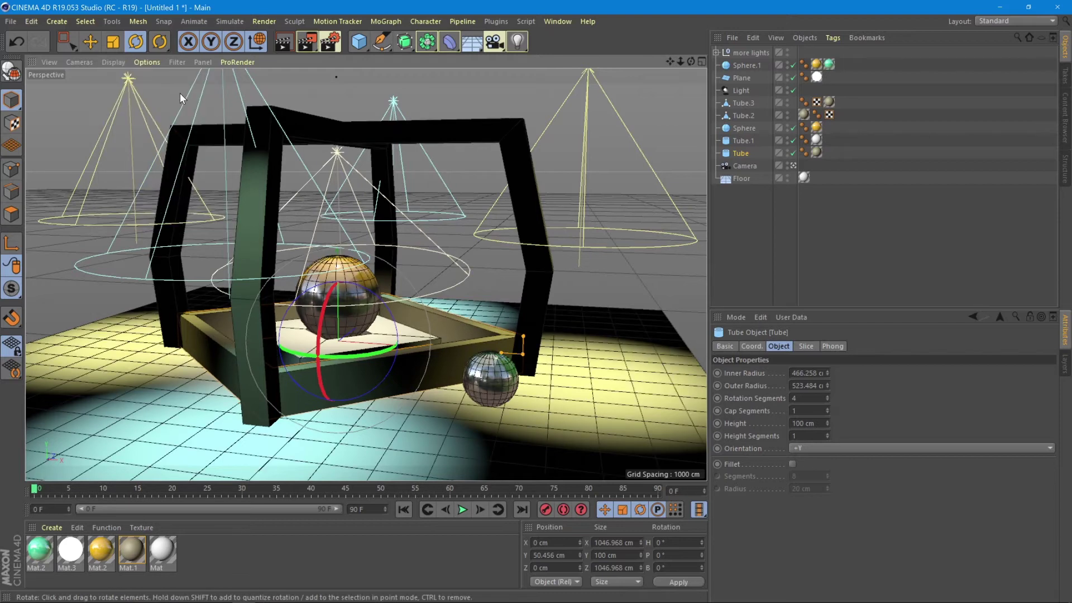
{"action": "mouse_move", "coordinate": [114, 63]}
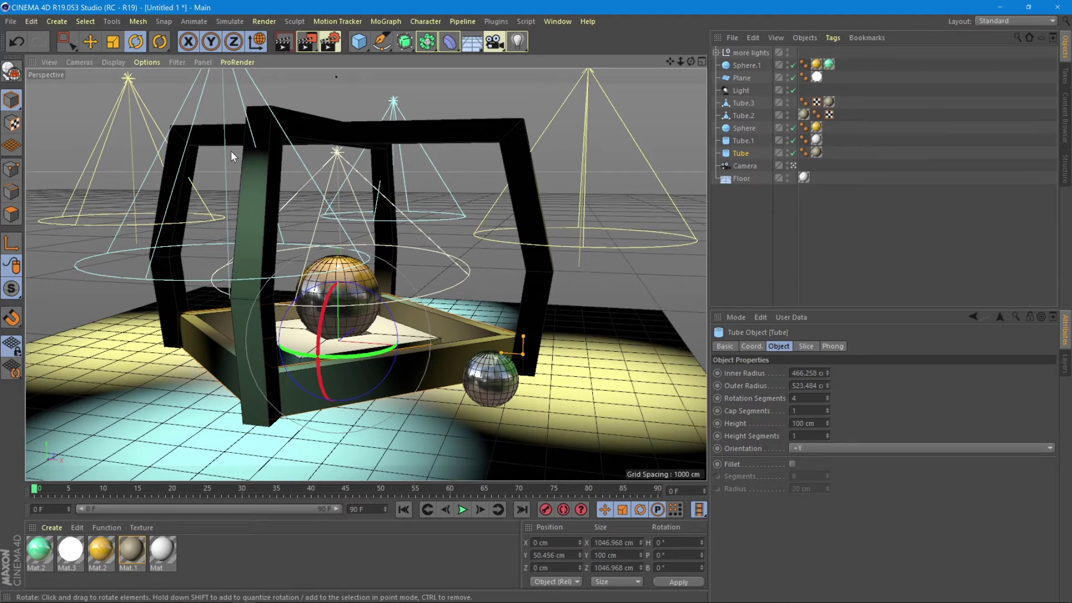
Step: Switch to Constant Shading, then Constant Shading (Lines) for flat unlit colours with wires
{"action": "left_click", "coordinate": [113, 63]}
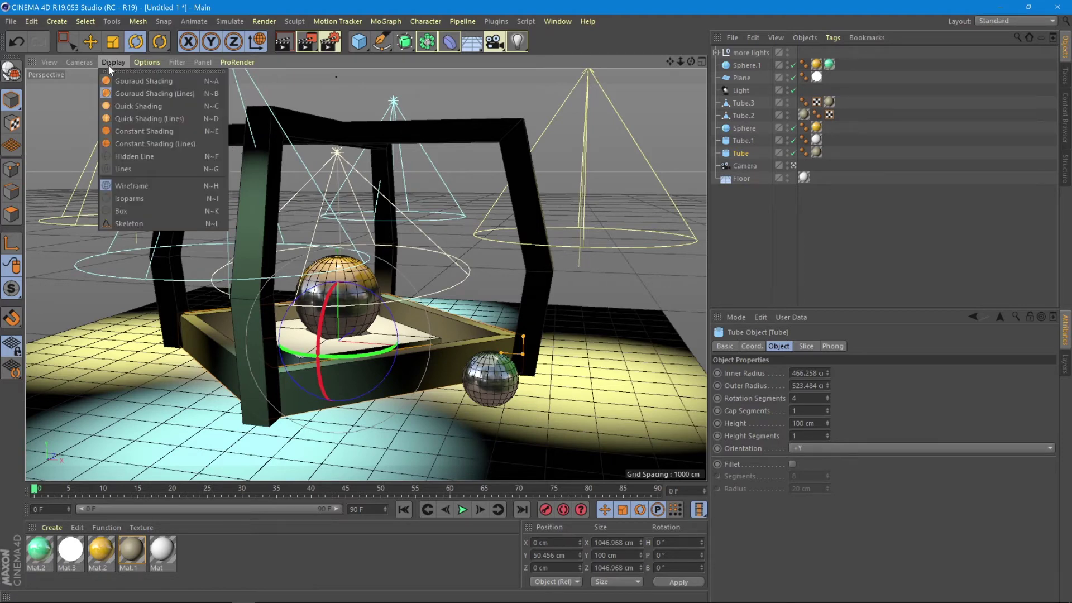
{"action": "left_click", "coordinate": [144, 131]}
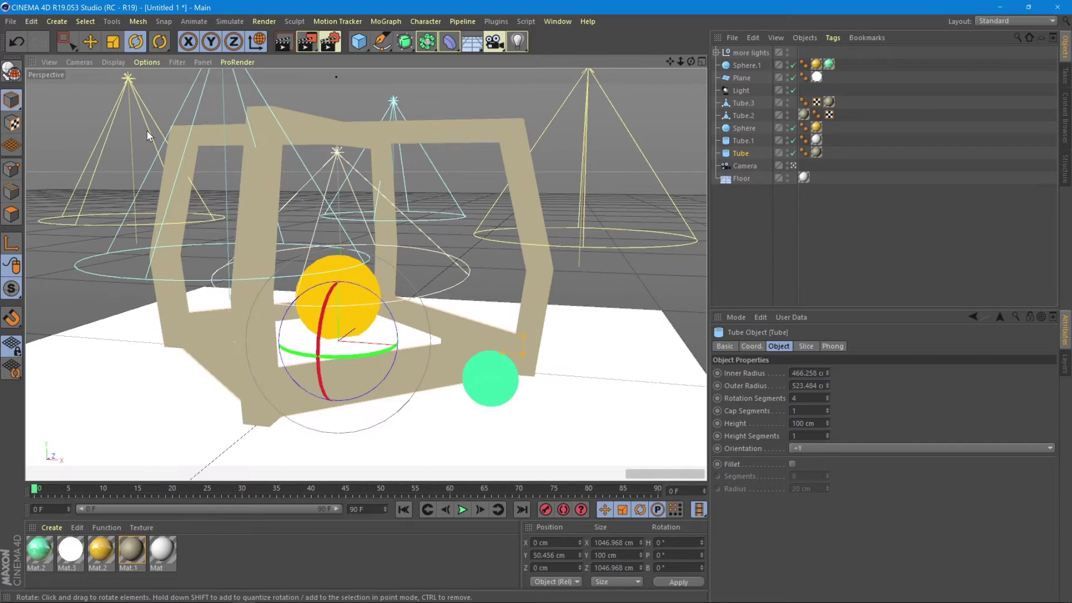
{"action": "left_click", "coordinate": [114, 63]}
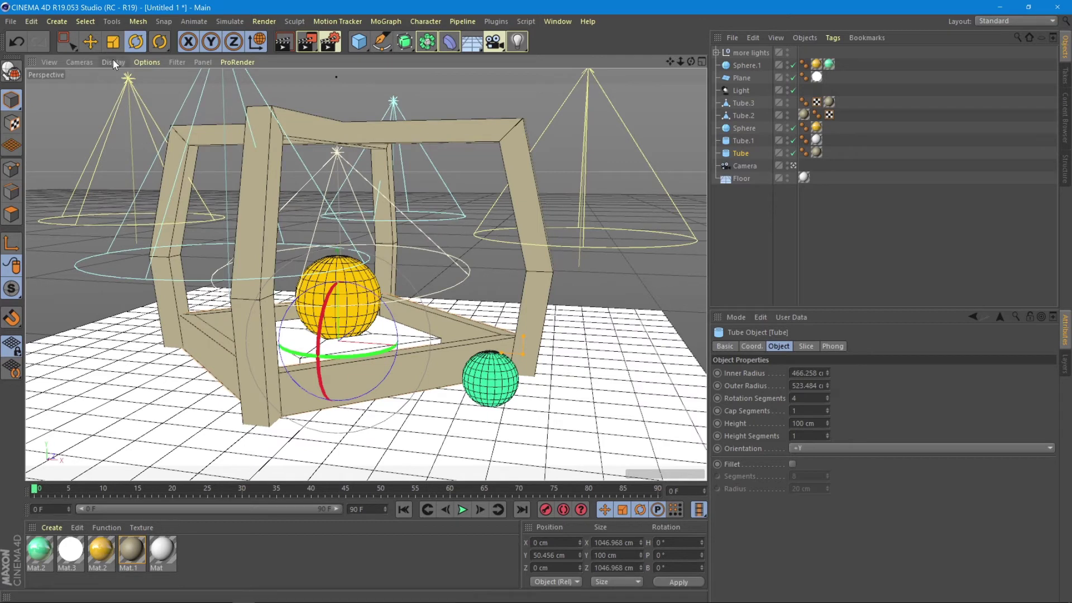
{"action": "left_click", "coordinate": [113, 63]}
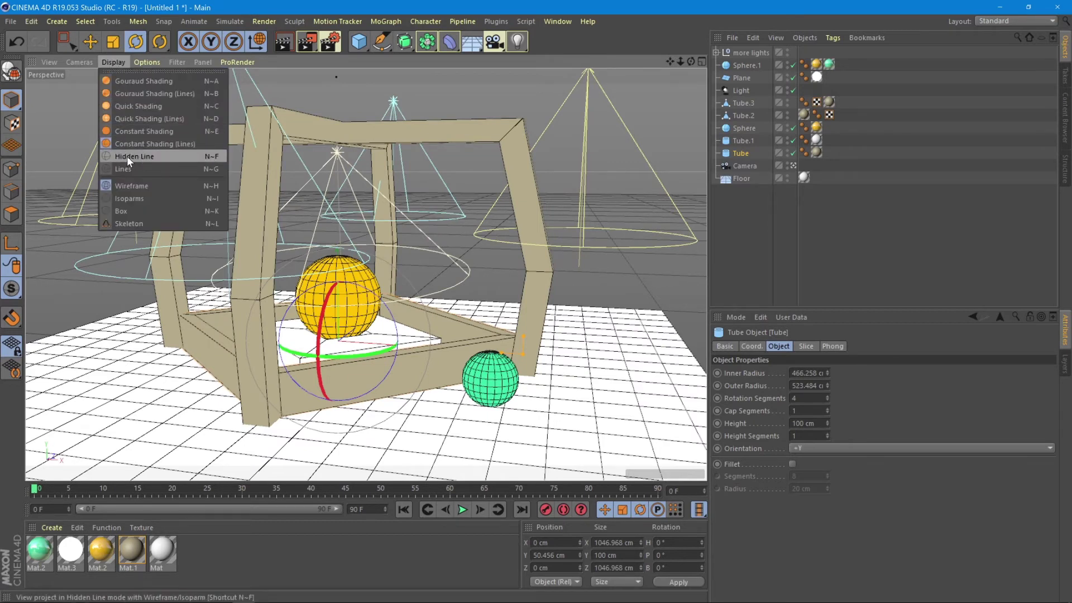
Step: Show the scene as Hidden Line wireframe, then Skeleton and Quick Shading (Lines)
{"action": "left_click", "coordinate": [135, 156]}
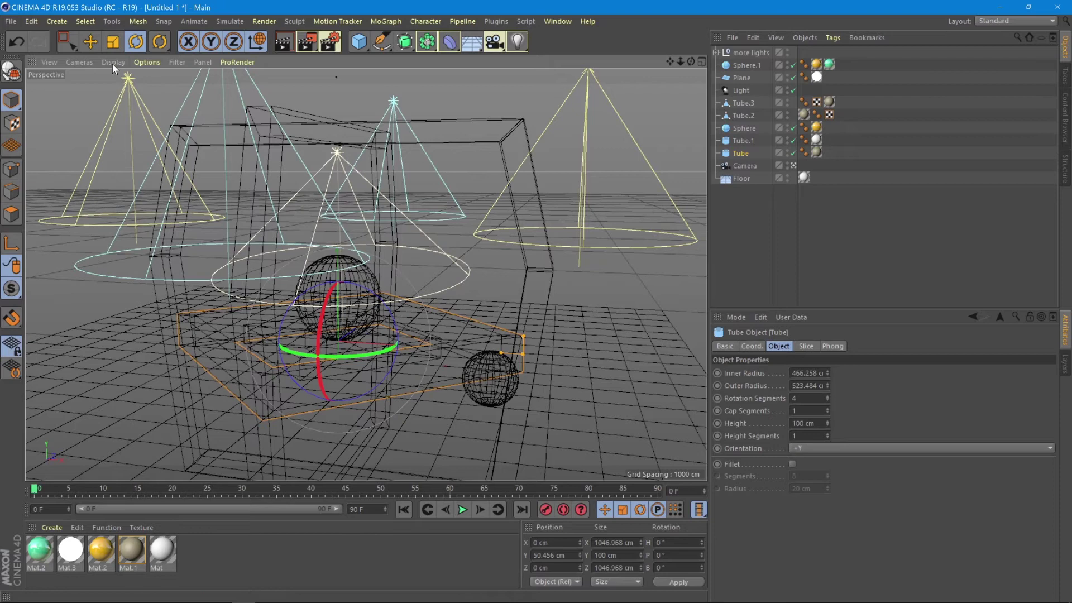
{"action": "left_click", "coordinate": [114, 63]}
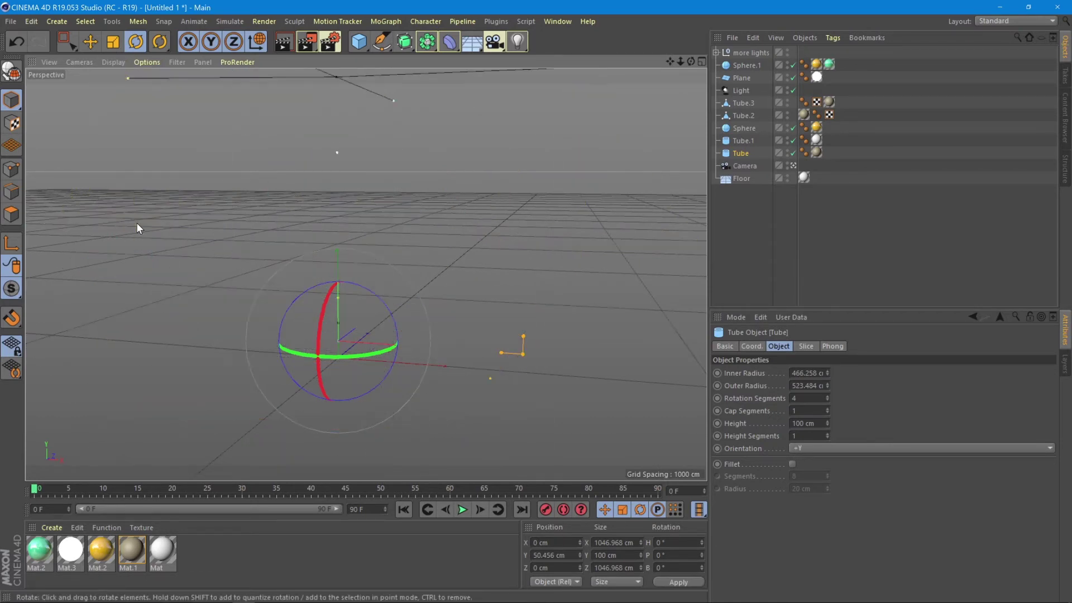
{"action": "left_click", "coordinate": [113, 62]}
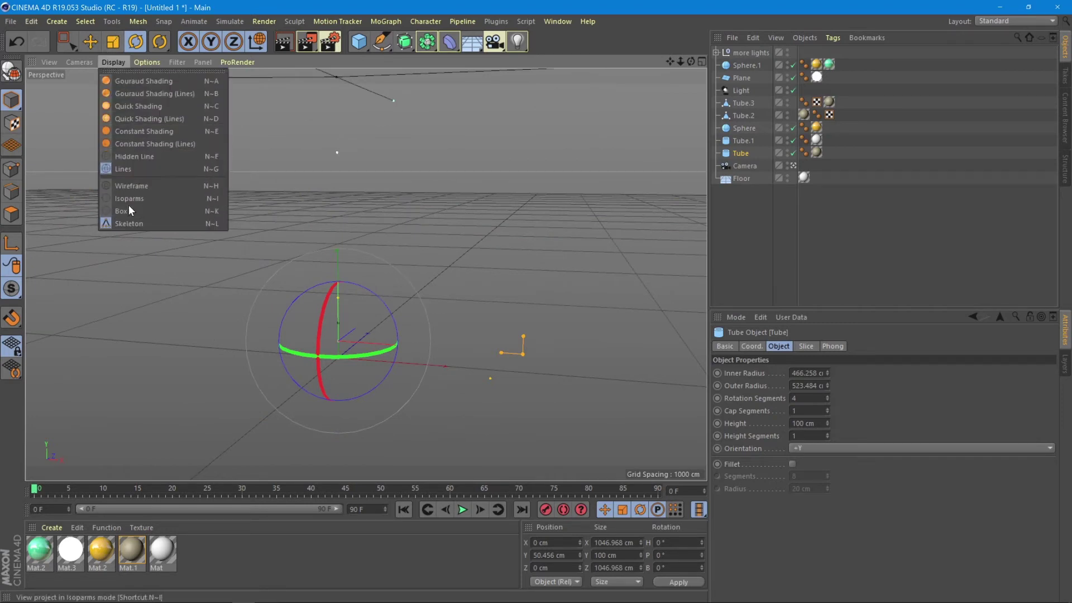
{"action": "mouse_move", "coordinate": [154, 145]}
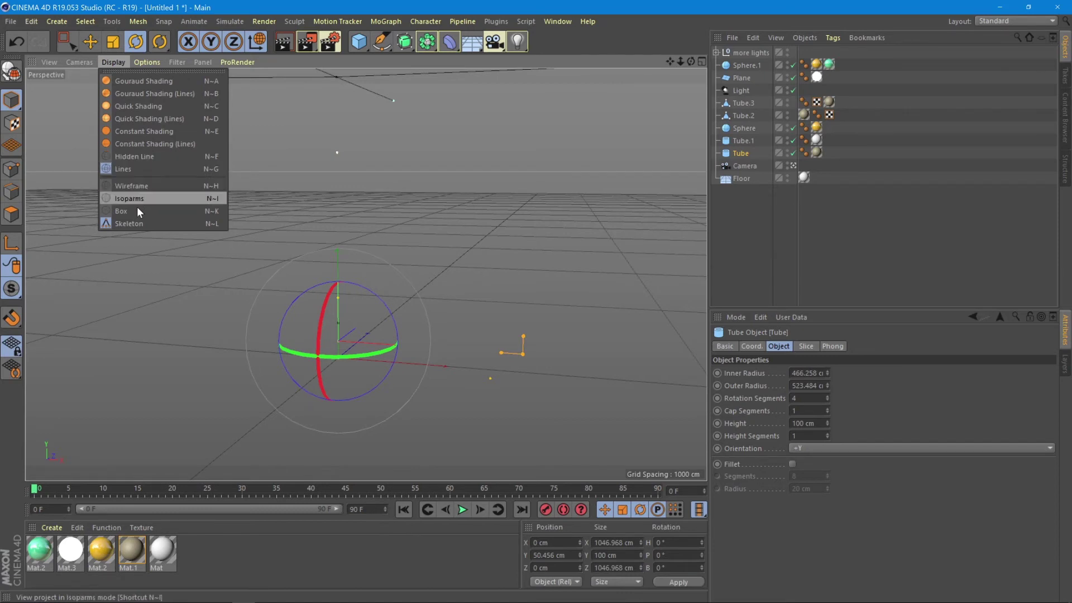
{"action": "mouse_move", "coordinate": [141, 223]}
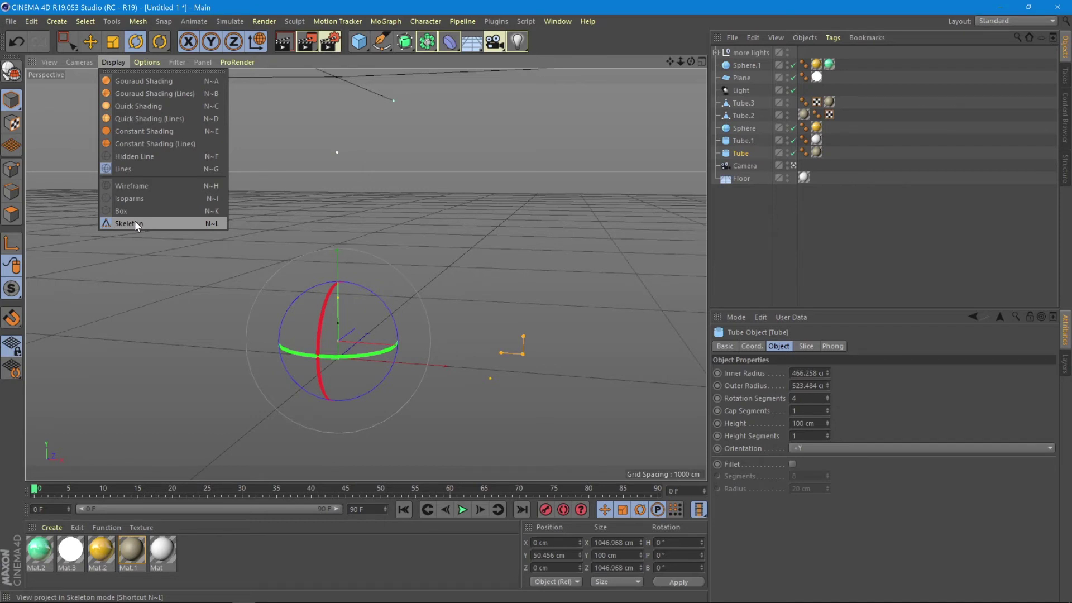
{"action": "mouse_move", "coordinate": [142, 227]}
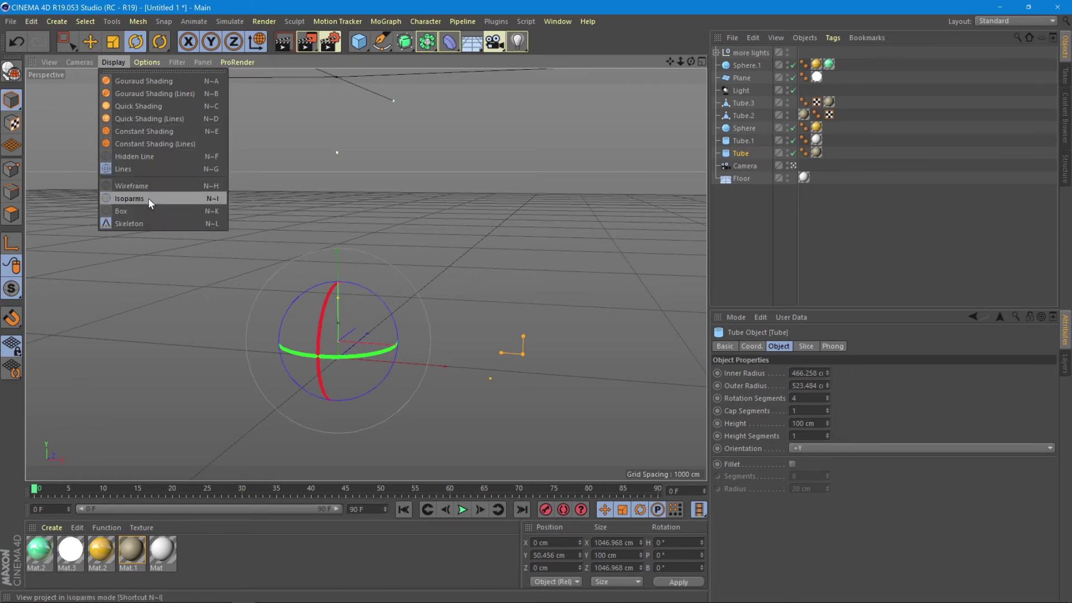
{"action": "mouse_move", "coordinate": [151, 214]}
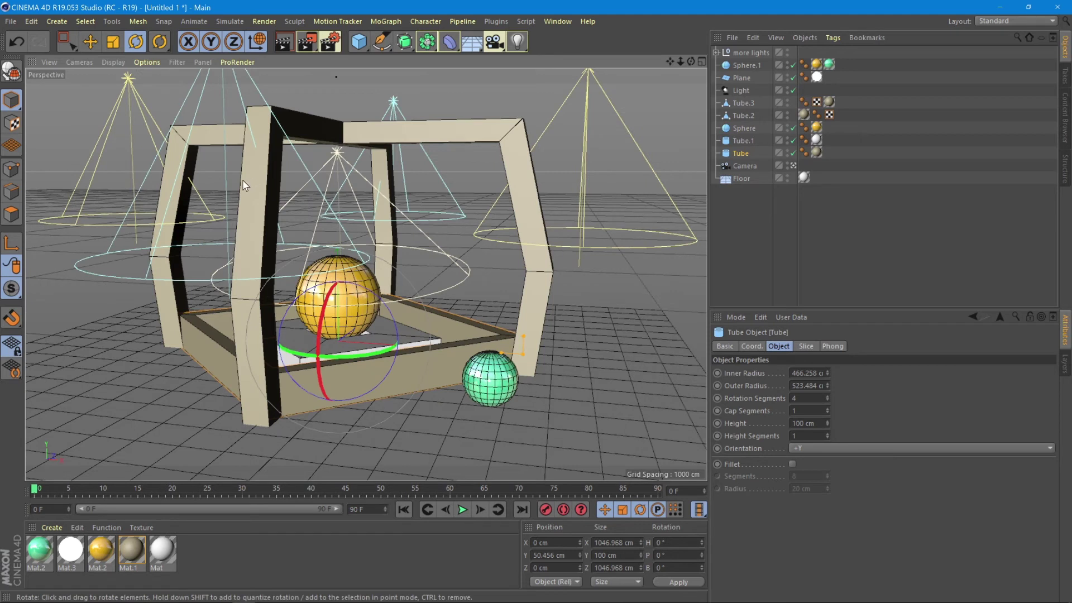
{"action": "mouse_move", "coordinate": [412, 399]}
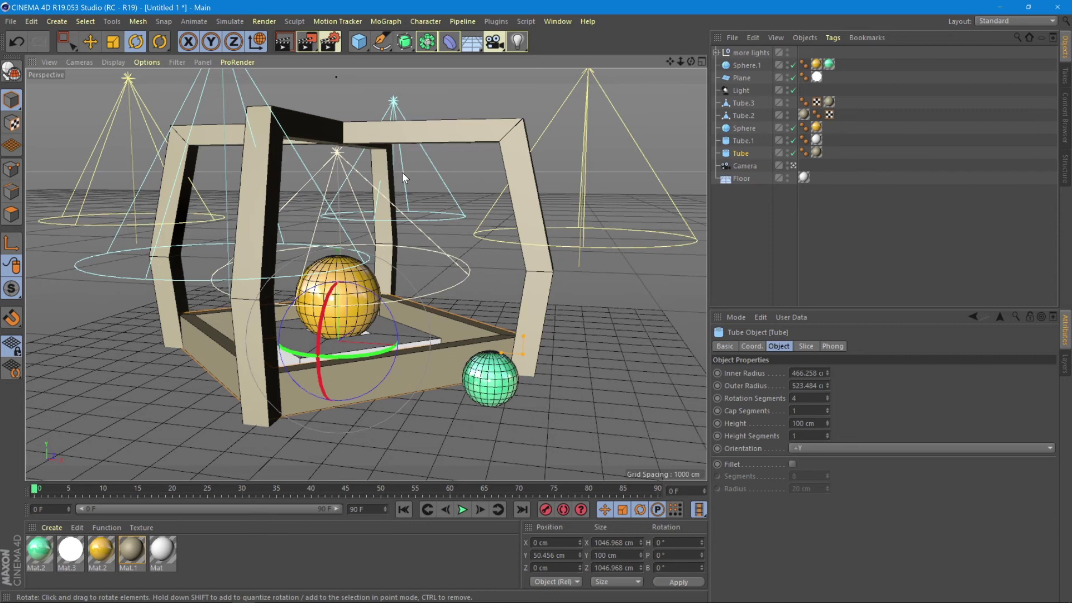
{"action": "mouse_move", "coordinate": [190, 145]}
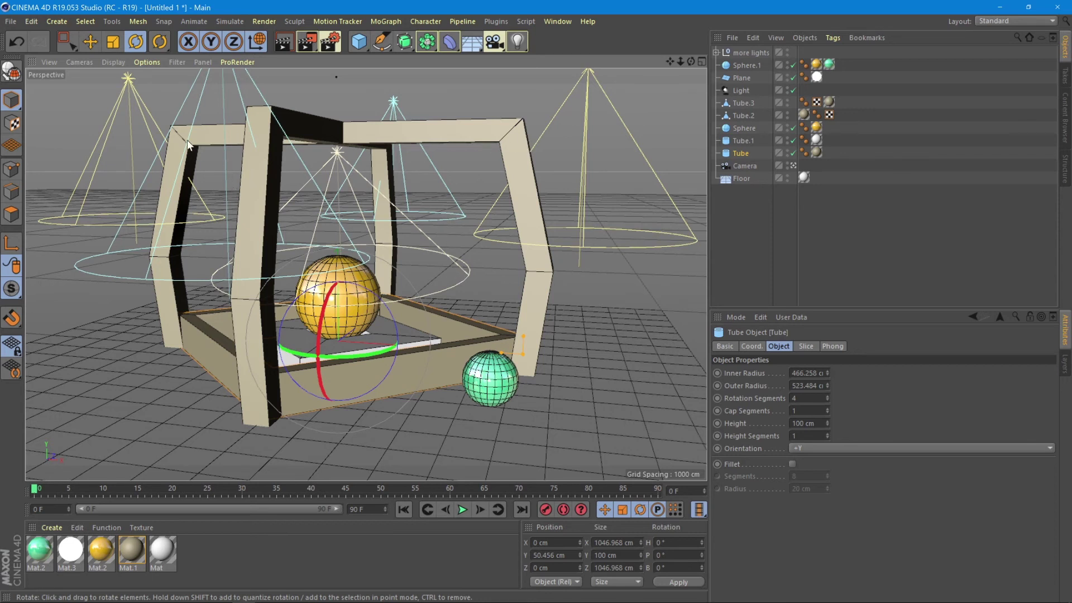
{"action": "mouse_move", "coordinate": [303, 191]}
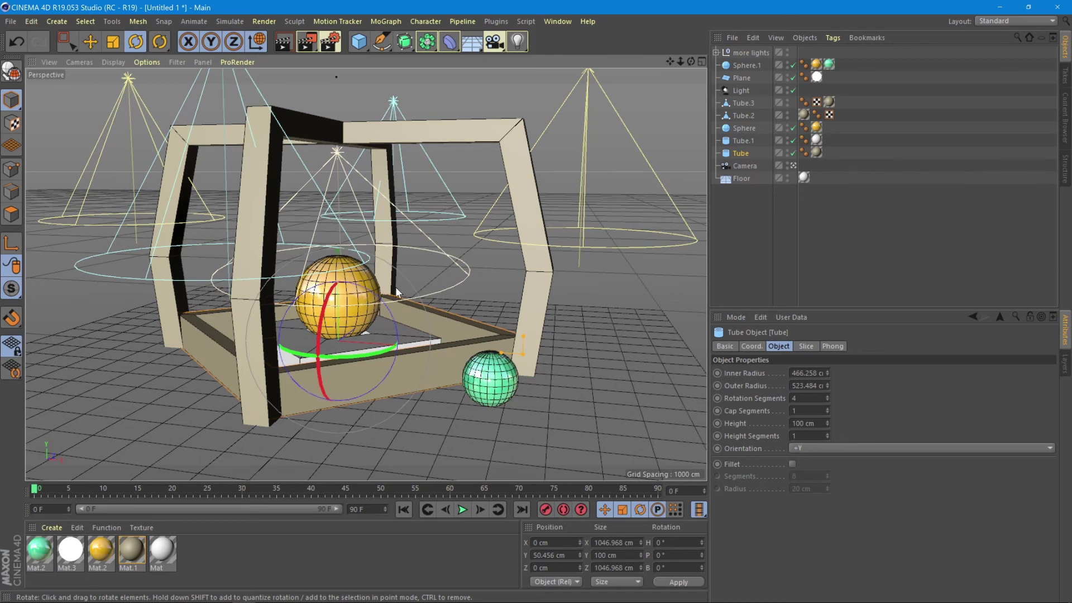
{"action": "mouse_move", "coordinate": [117, 133]}
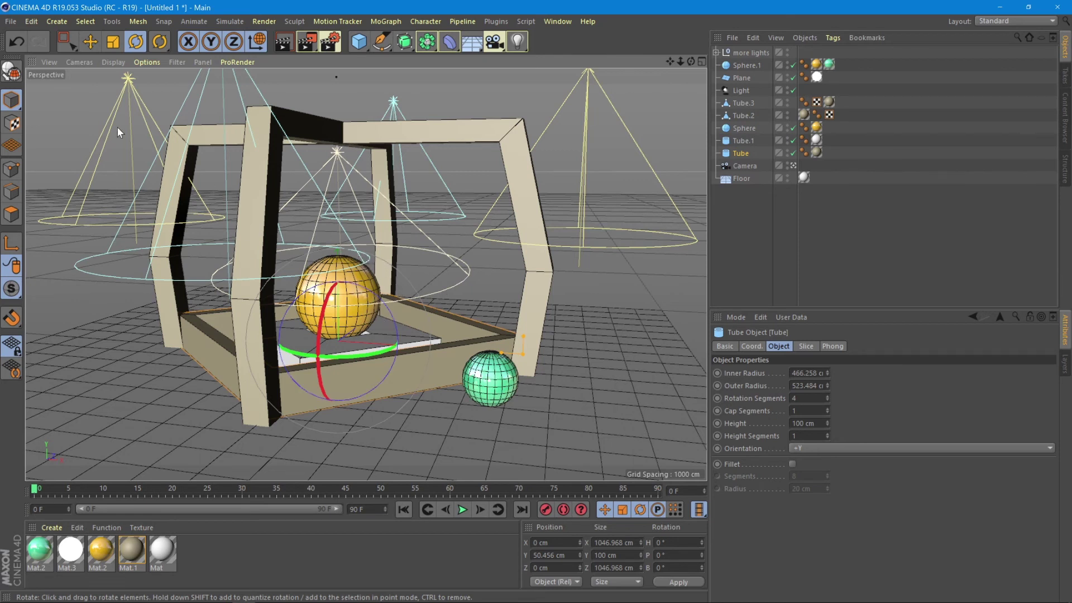
Step: Set the viewport back to full Gouraud Shading with lighting and shadows
{"action": "left_click", "coordinate": [113, 63]}
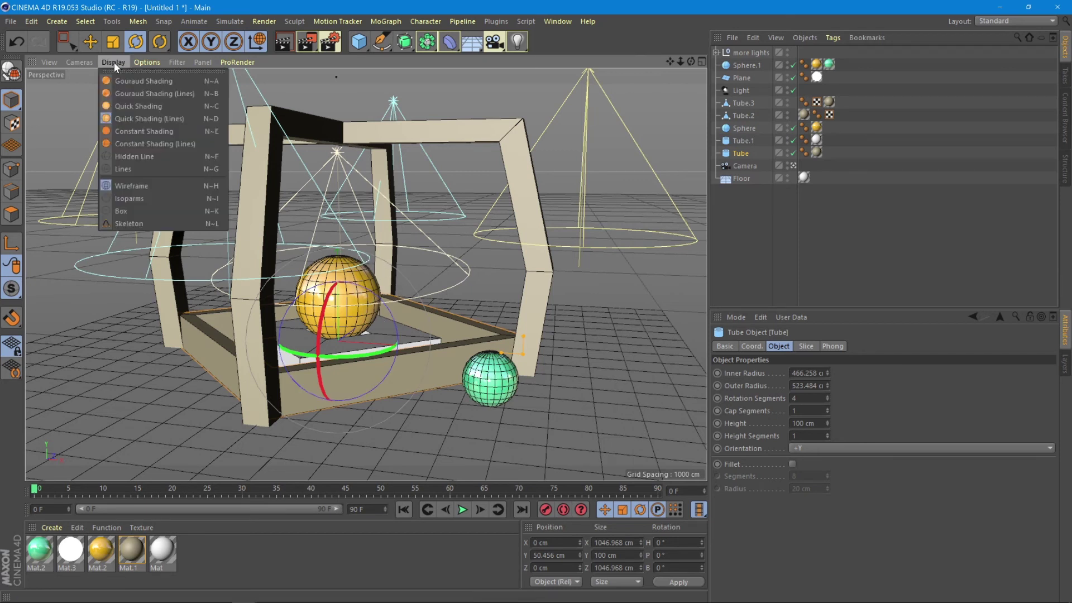
{"action": "mouse_move", "coordinate": [148, 118]}
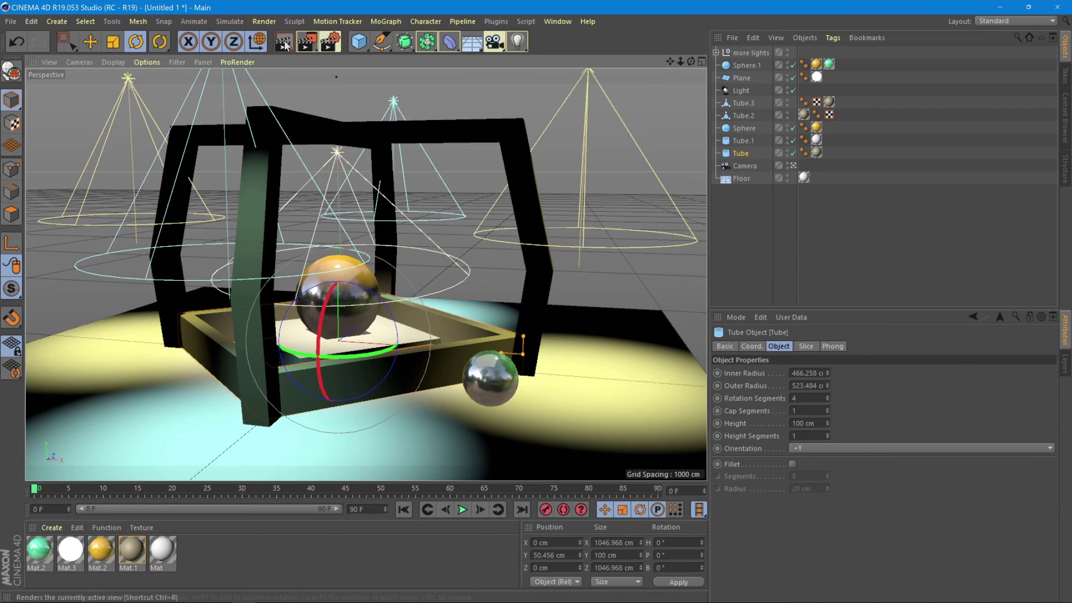
Step: Render the active view to show the glossy spheres lit by the spotlight pools
{"action": "left_click", "coordinate": [305, 41]}
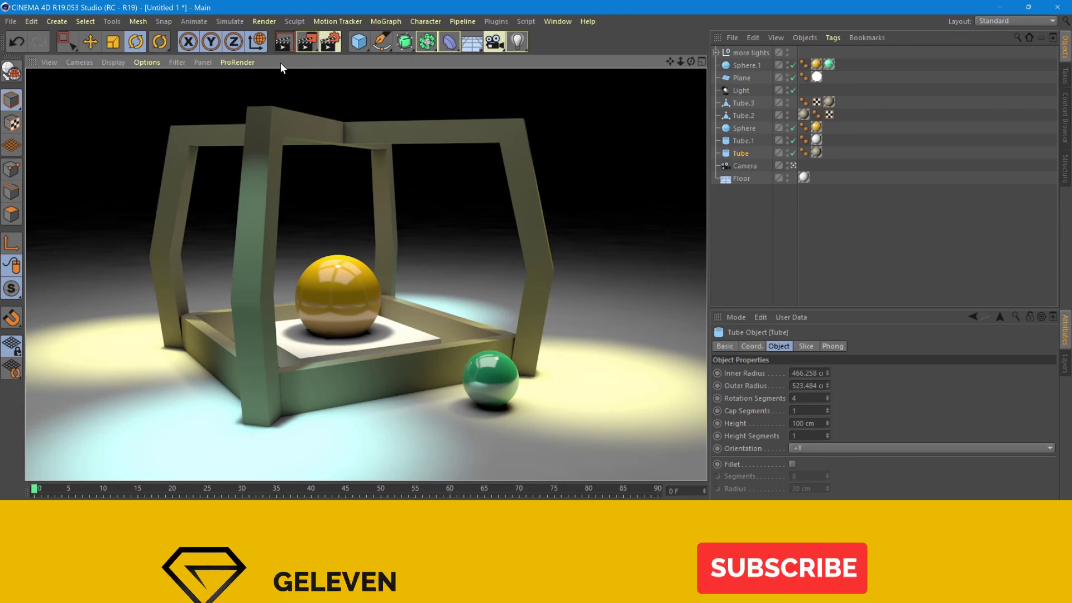
{"action": "left_click", "coordinate": [782, 567]}
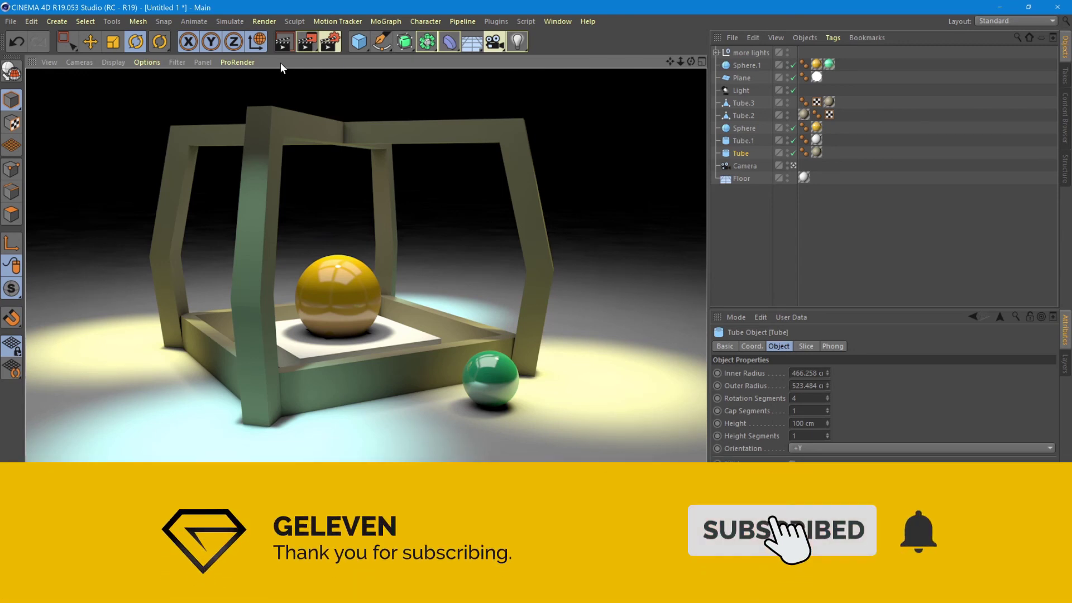